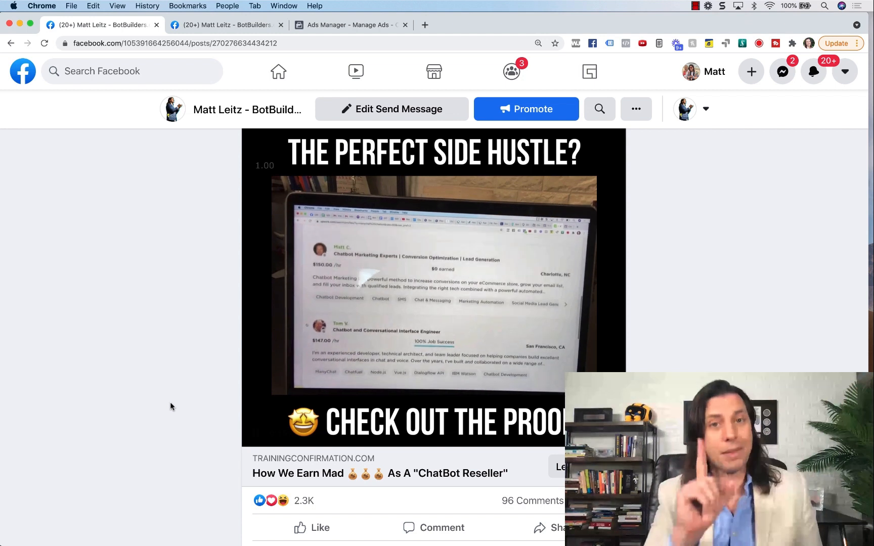
Scroll through the first ChatBot Reseller post, which shows 2.3K reactions
{"action": "scroll", "scroll_direction": "down", "scroll_amount": 3}
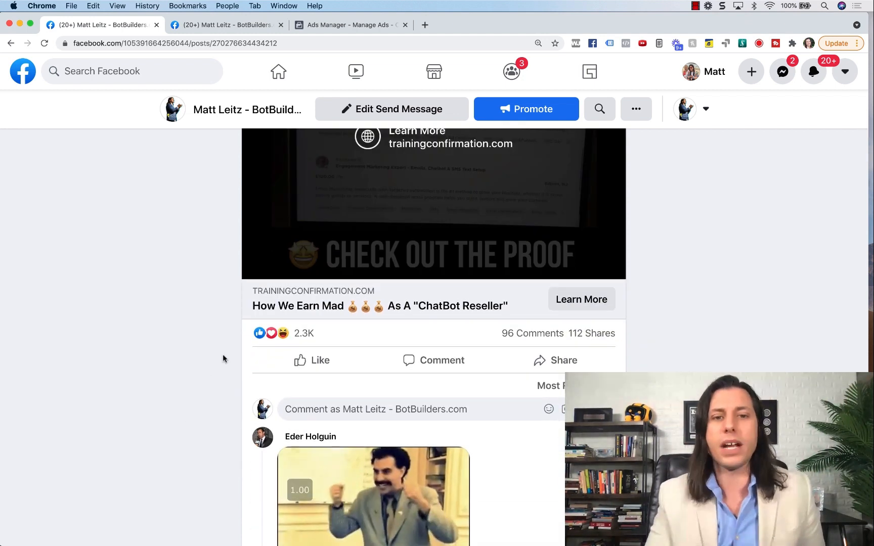
{"action": "mouse_move", "coordinate": [645, 348]}
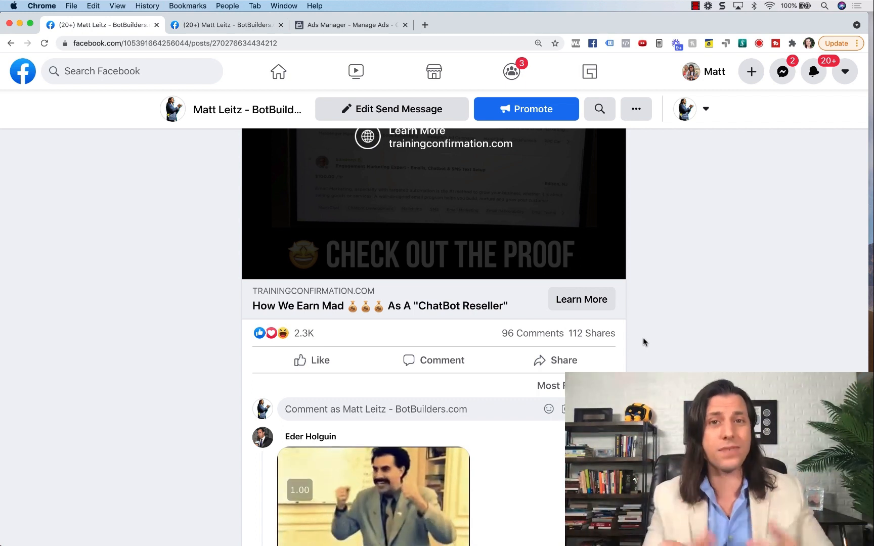
{"action": "scroll", "scroll_direction": "down", "scroll_amount": 3}
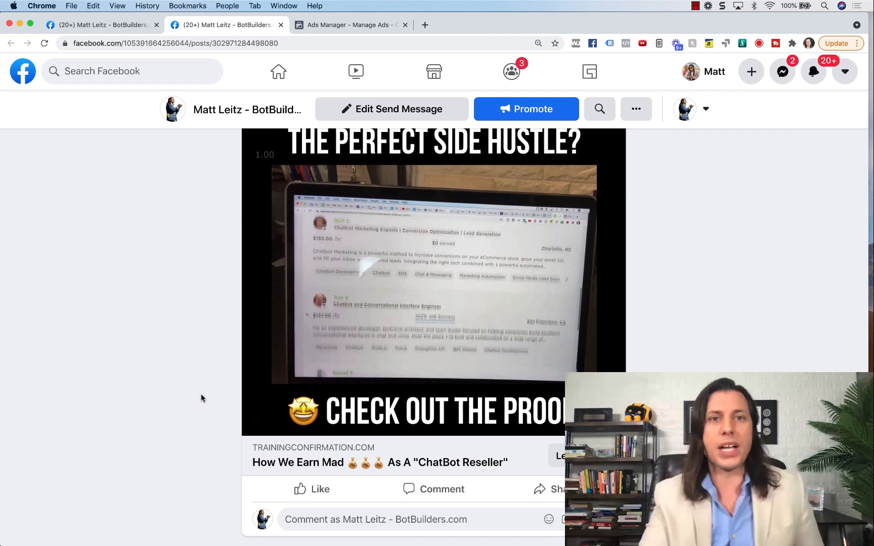
{"action": "left_click", "coordinate": [351, 24]}
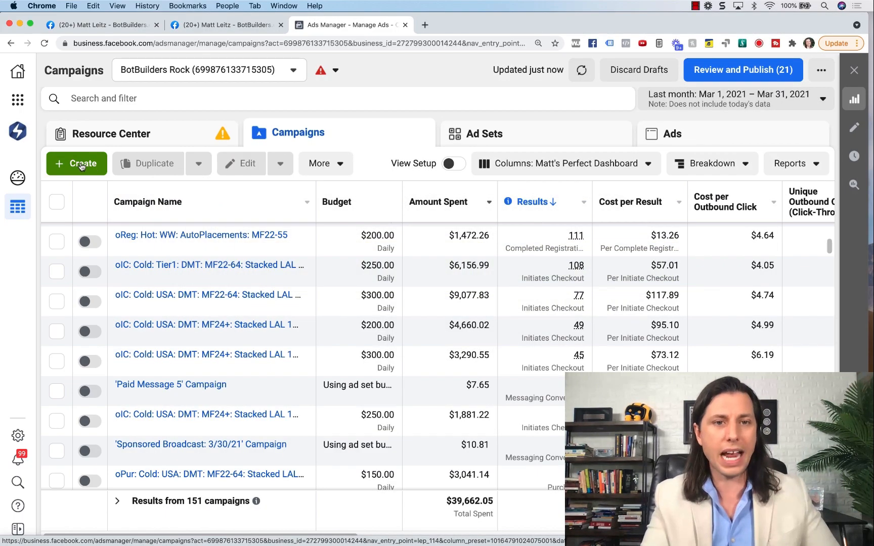
Create a new Auction campaign draft with the Engagement (Post engagement) objective
{"action": "left_click", "coordinate": [77, 164]}
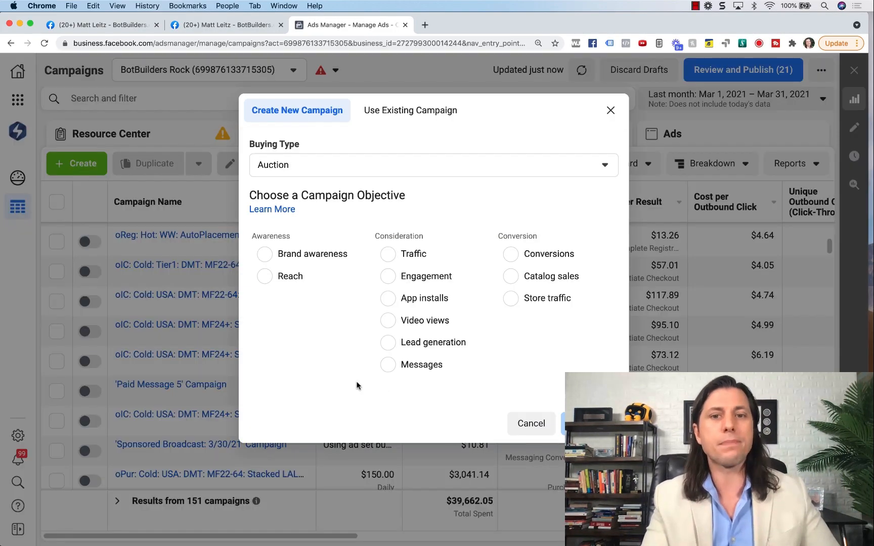
{"action": "mouse_move", "coordinate": [539, 367]}
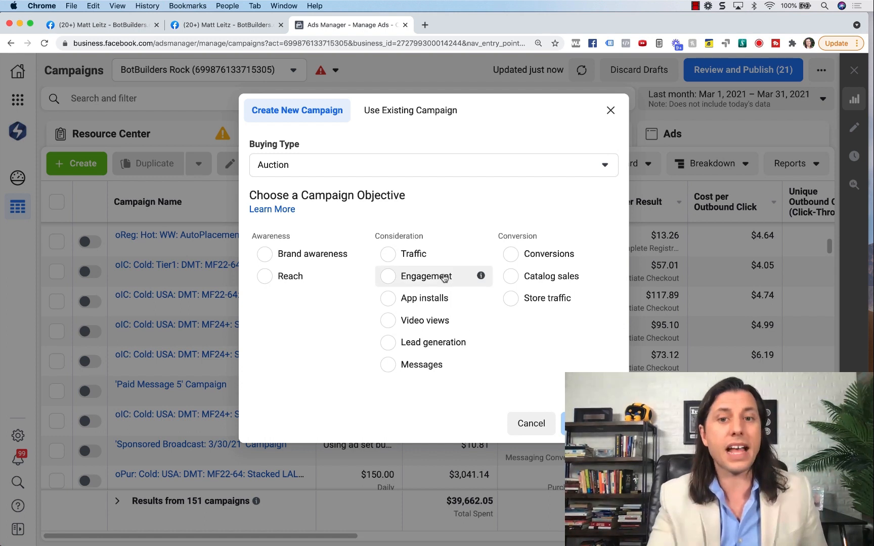
{"action": "left_click", "coordinate": [388, 276]}
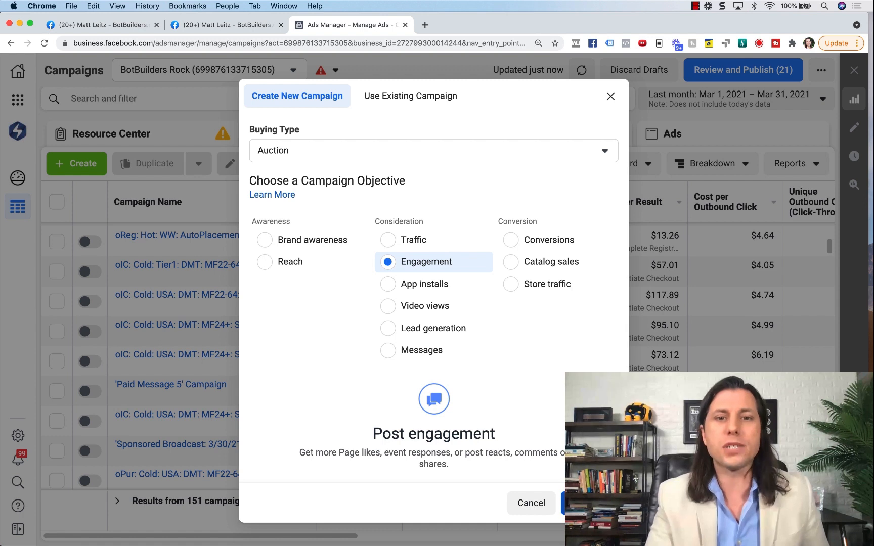
{"action": "left_click", "coordinate": [579, 503]}
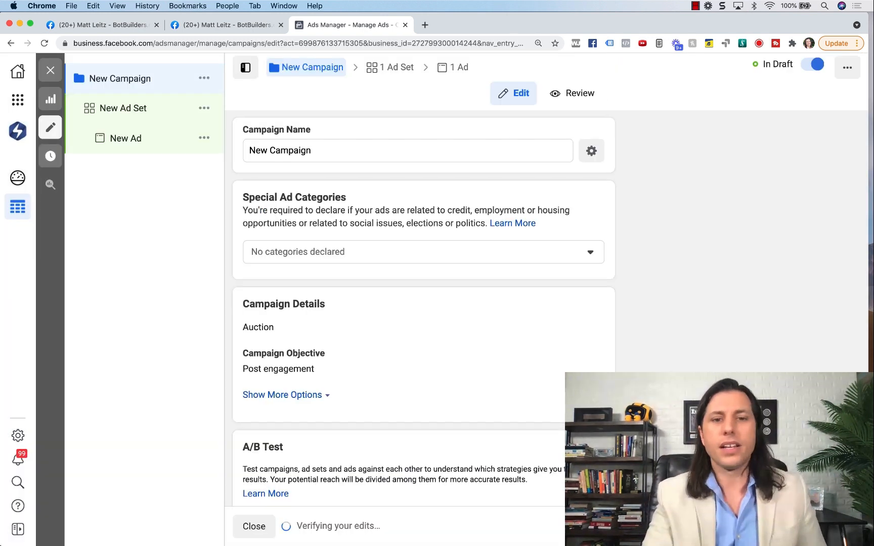
Review the campaign settings, then the New Ad Set's settings
{"action": "scroll", "scroll_direction": "down", "scroll_amount": 3}
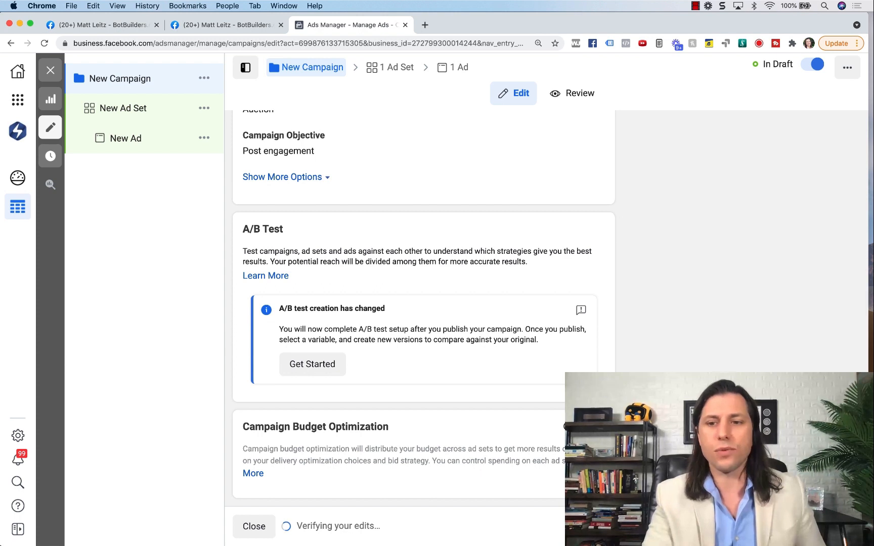
{"action": "left_click", "coordinate": [121, 109]}
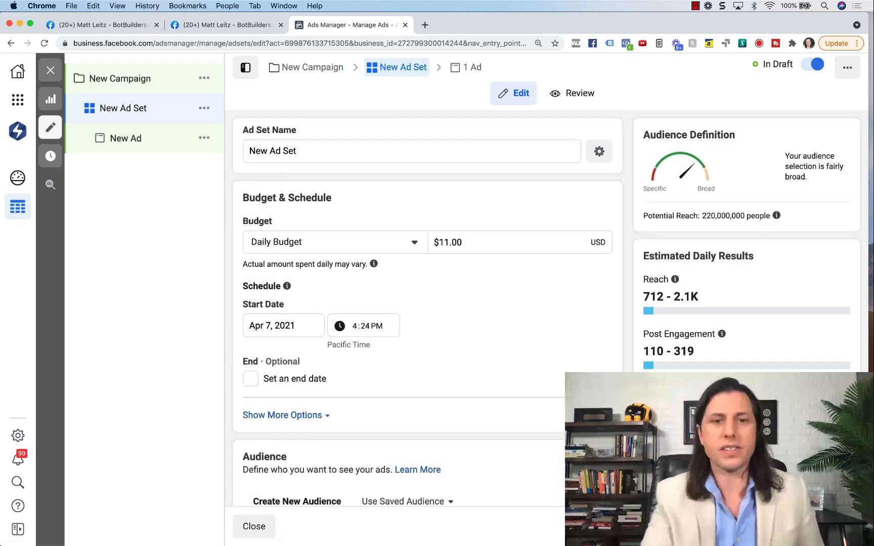
{"action": "scroll", "scroll_direction": "down", "scroll_amount": 3}
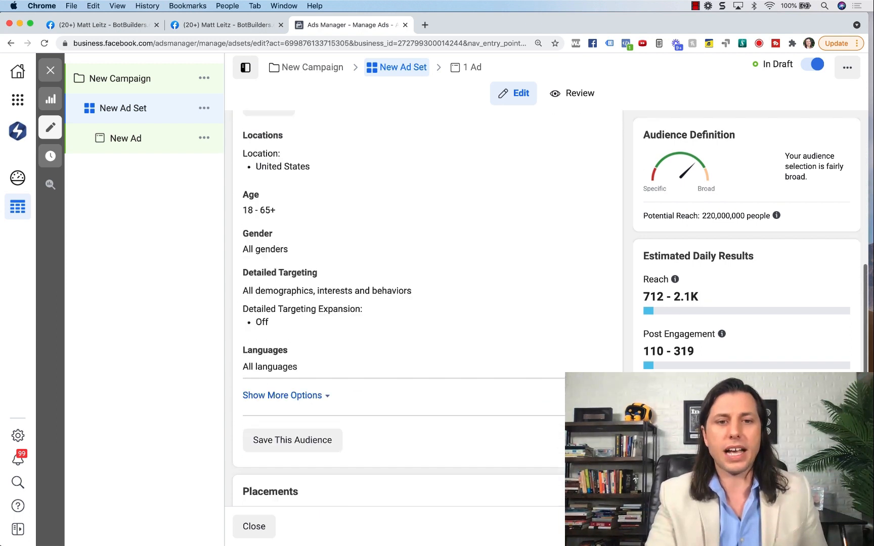
{"action": "scroll", "scroll_direction": "down", "scroll_amount": 3}
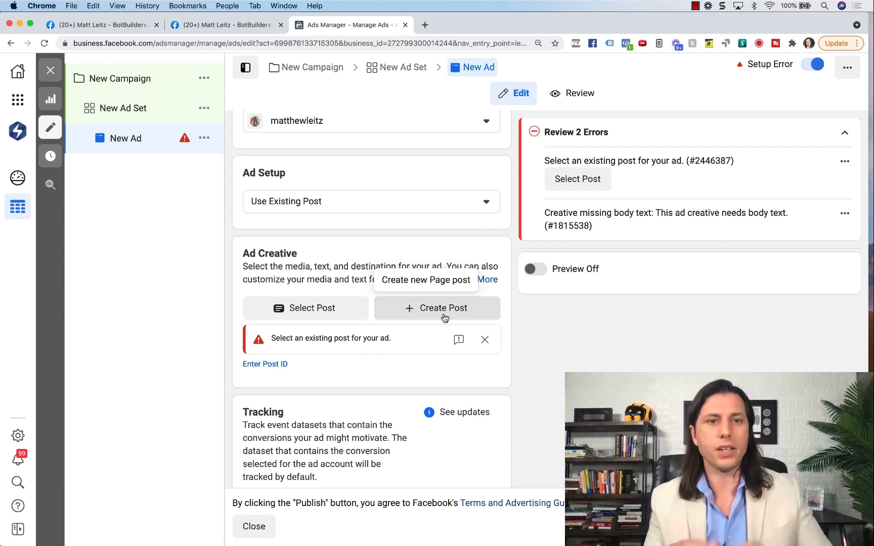
Change the ad's Ad Setup from Use Existing Post to Create Ad
{"action": "scroll", "scroll_direction": "down", "scroll_amount": 3}
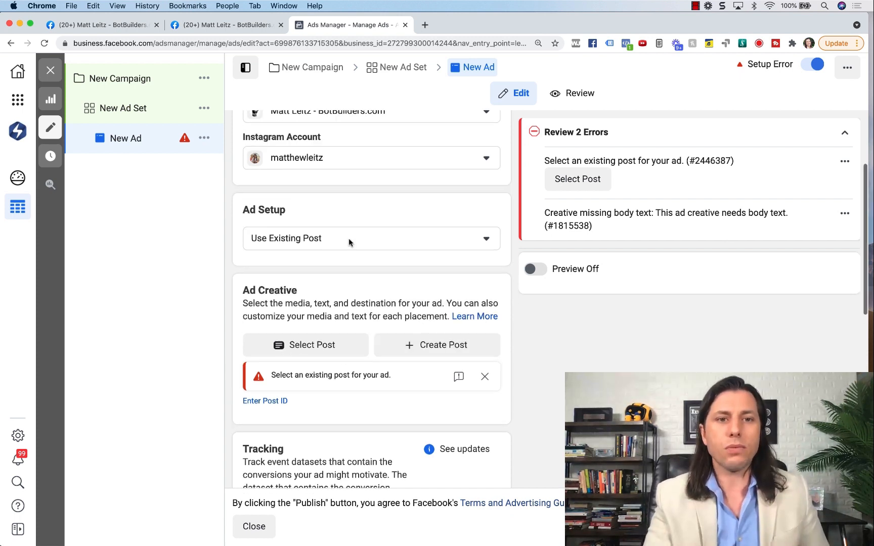
{"action": "left_click", "coordinate": [370, 239]}
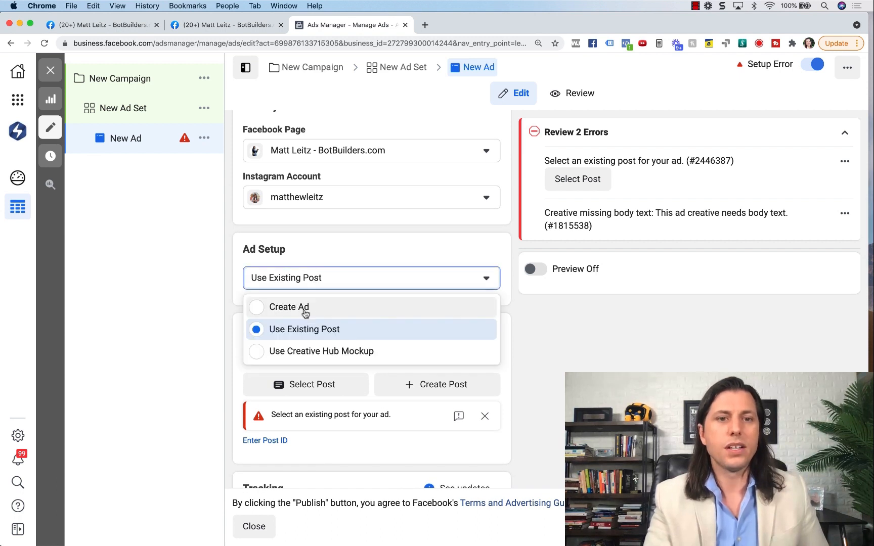
{"action": "left_click", "coordinate": [289, 307]}
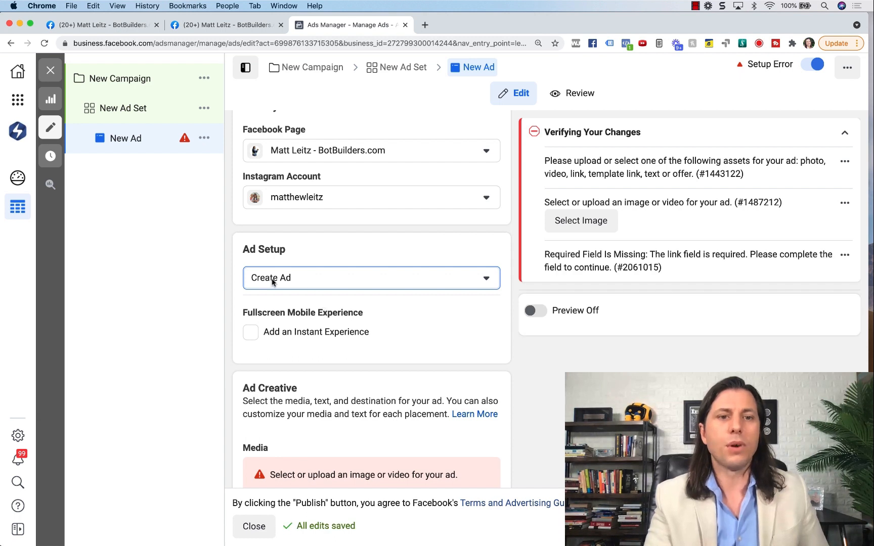
{"action": "left_click", "coordinate": [371, 278]}
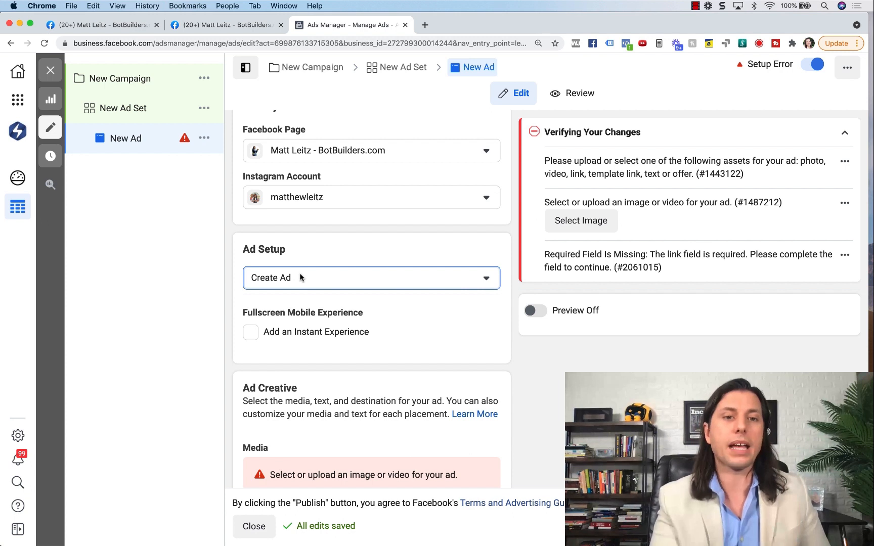
{"action": "mouse_move", "coordinate": [279, 286]}
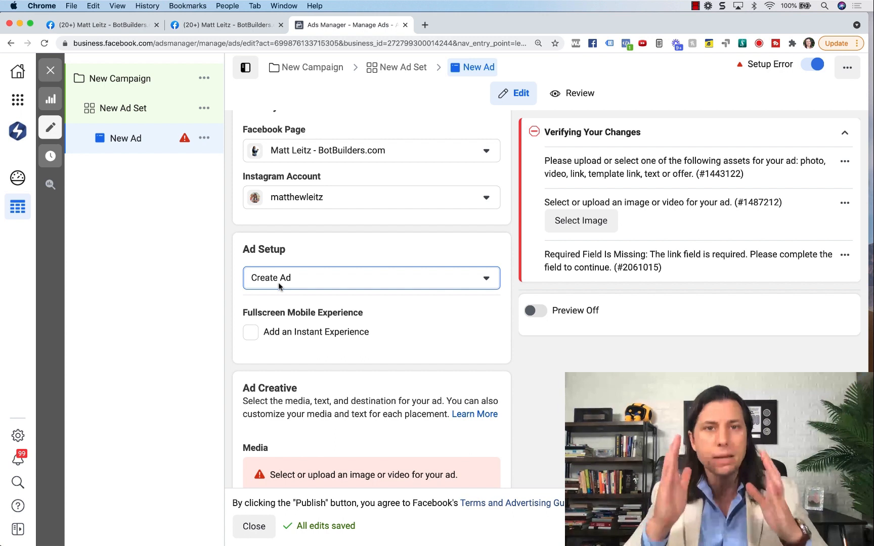
Switch to the second Facebook tab showing the ChatBot Reseller post
{"action": "left_click", "coordinate": [226, 24]}
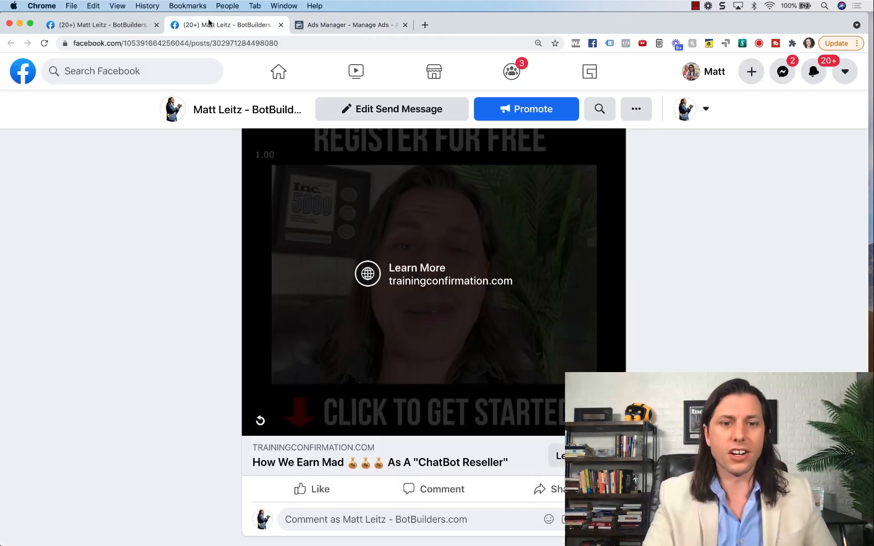
{"action": "left_click", "coordinate": [104, 25]}
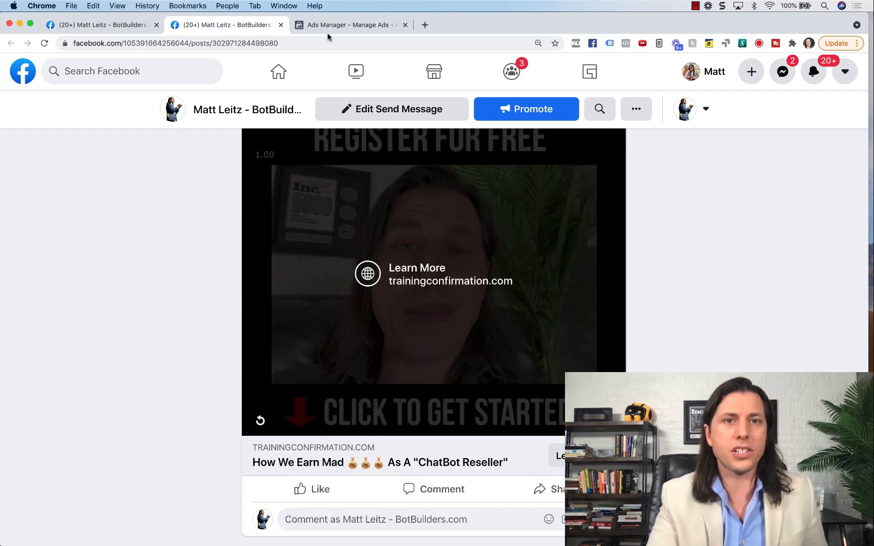
Return to Ads Manager, close the editor for the Ads list, and start another campaign
{"action": "left_click", "coordinate": [350, 24]}
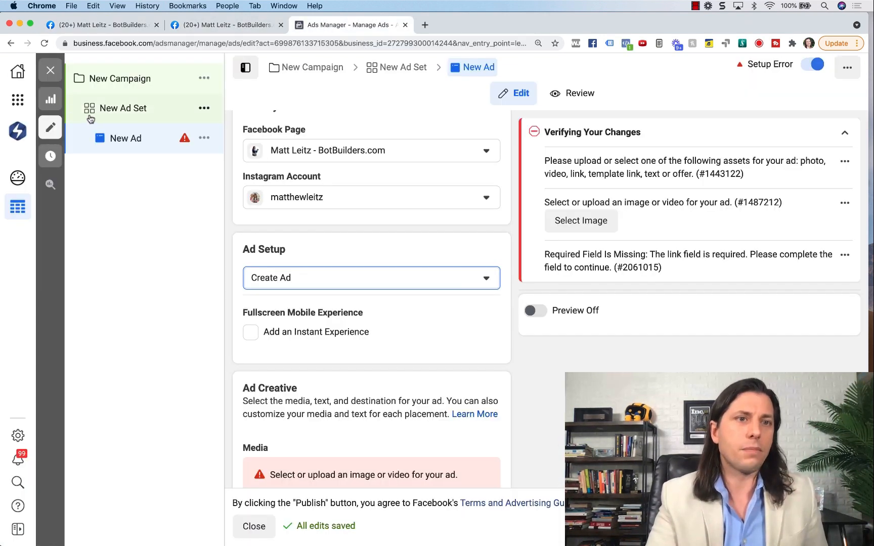
{"action": "left_click", "coordinate": [254, 526]}
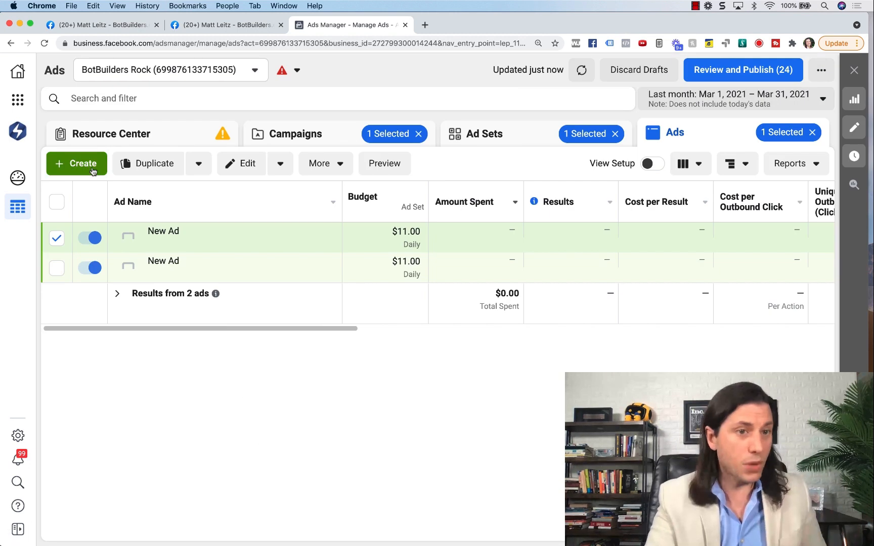
{"action": "left_click", "coordinate": [77, 163]}
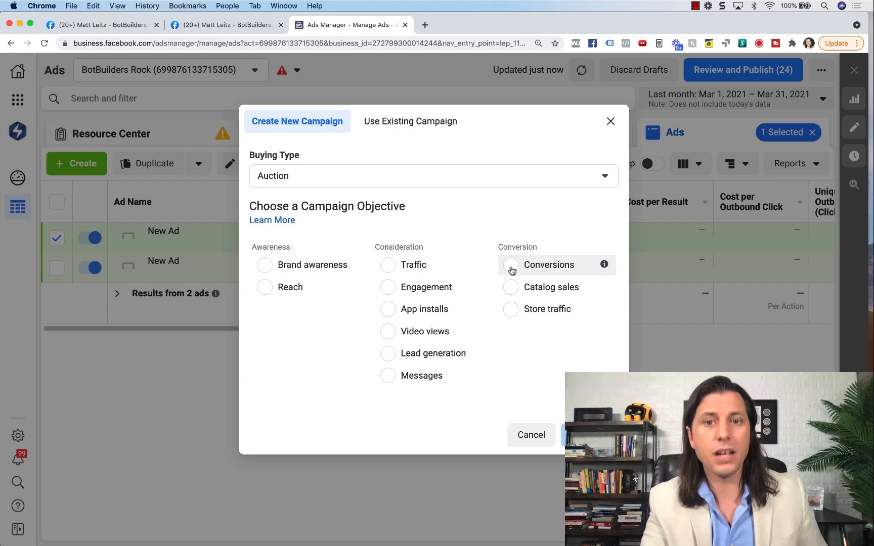
Select Conversions as the new campaign's objective
{"action": "left_click", "coordinate": [510, 264]}
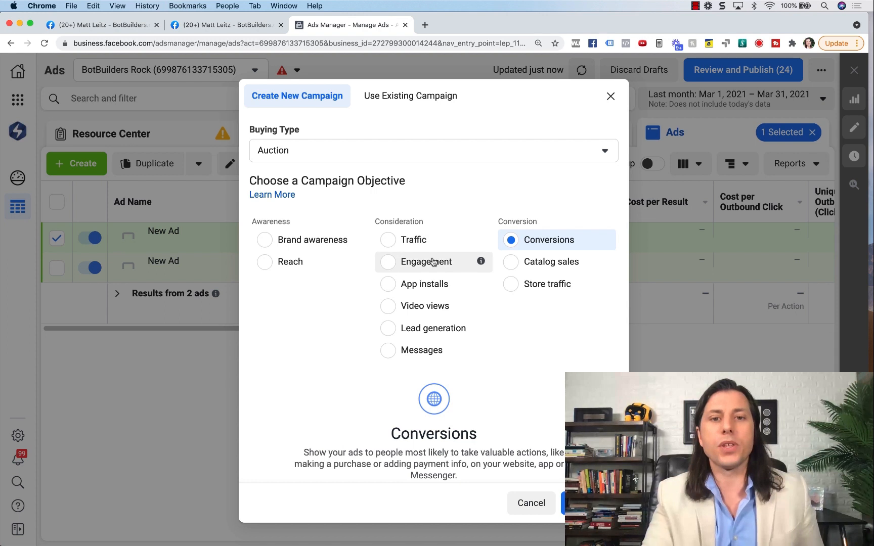
{"action": "mouse_move", "coordinate": [427, 269]}
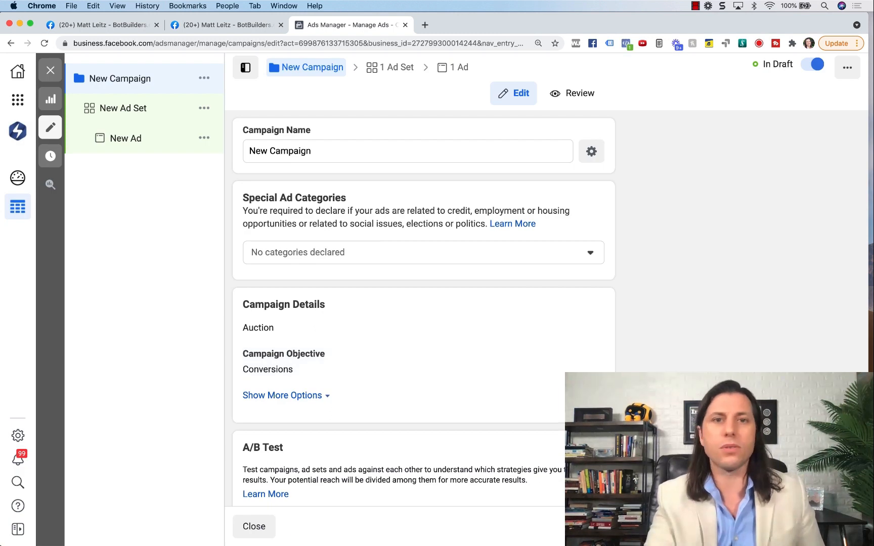
Go to the New Ad Set, then the New Ad, and scroll to Ad Setup
{"action": "left_click", "coordinate": [122, 108]}
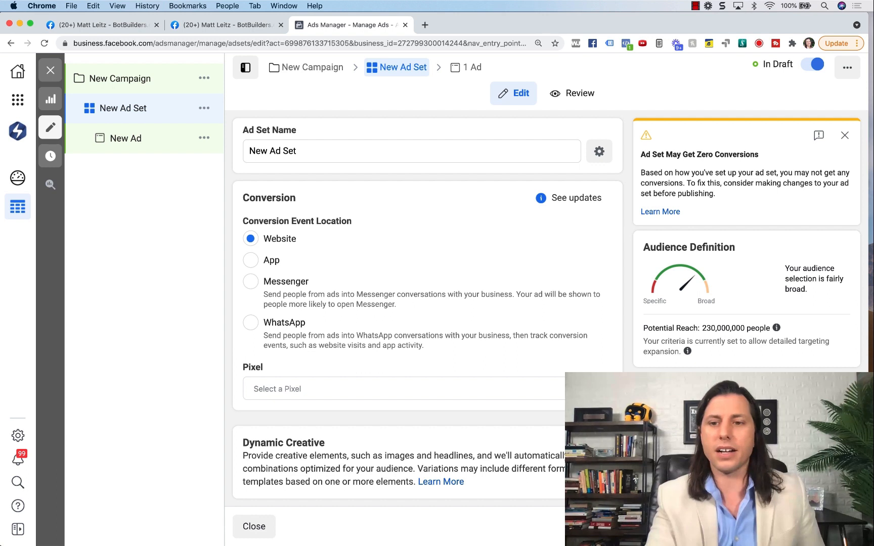
{"action": "left_click", "coordinate": [477, 67]}
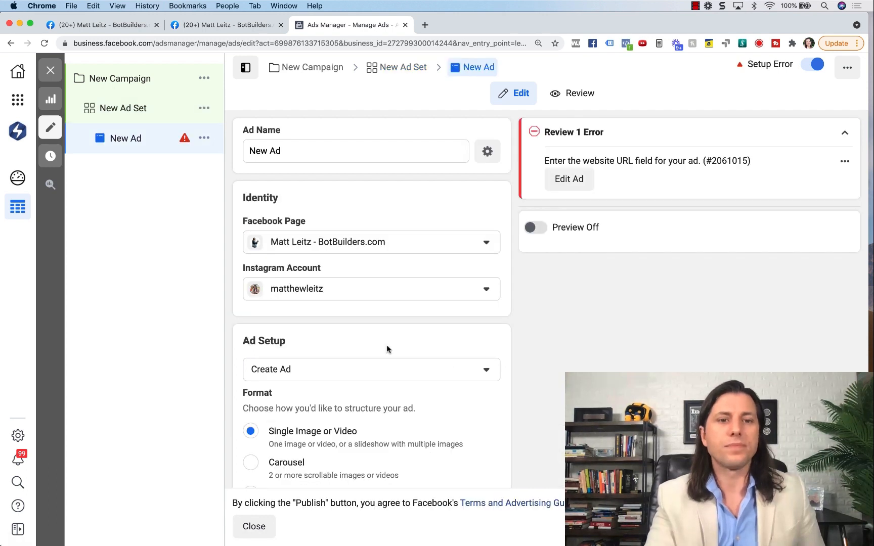
{"action": "scroll", "scroll_direction": "down", "scroll_amount": 3}
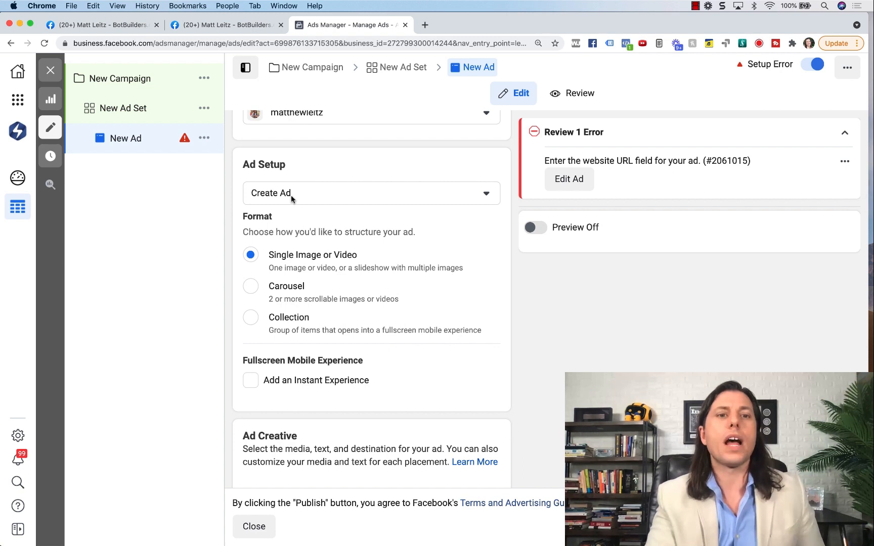
{"action": "mouse_move", "coordinate": [290, 205]}
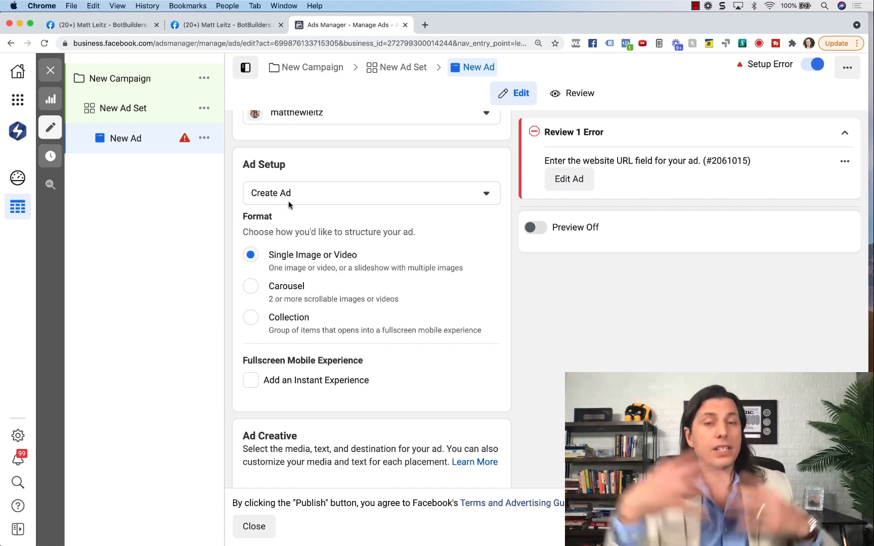
Set the ad's Ad Setup option to Use Existing Post
{"action": "left_click", "coordinate": [371, 193]}
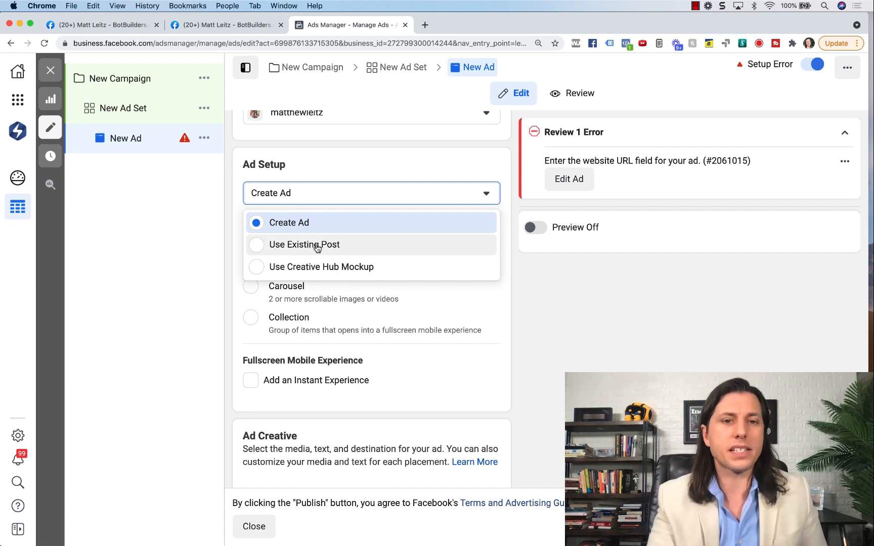
{"action": "left_click", "coordinate": [305, 244]}
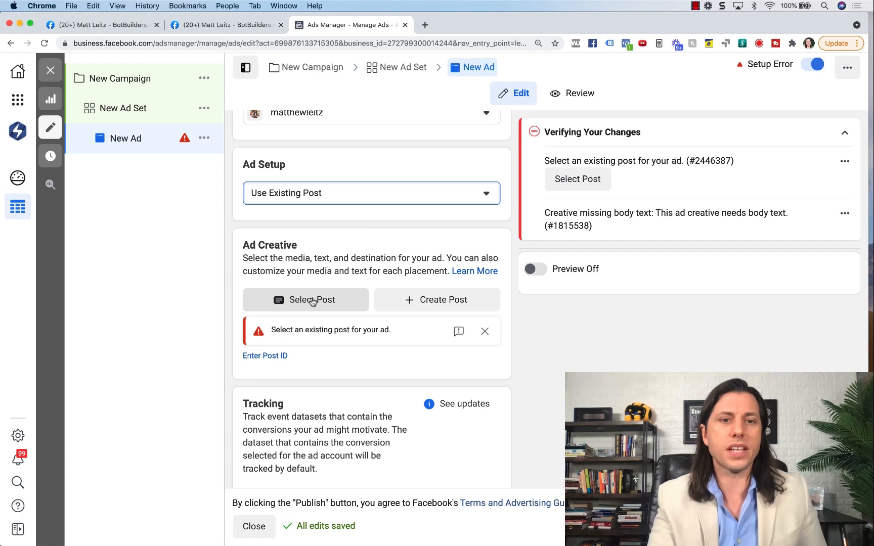
{"action": "left_click", "coordinate": [306, 300]}
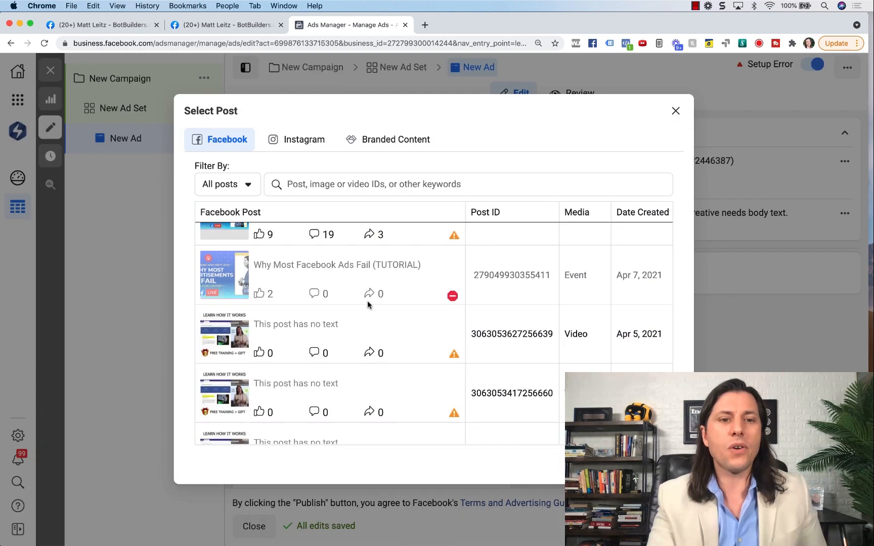
{"action": "scroll", "scroll_direction": "down", "scroll_amount": 3}
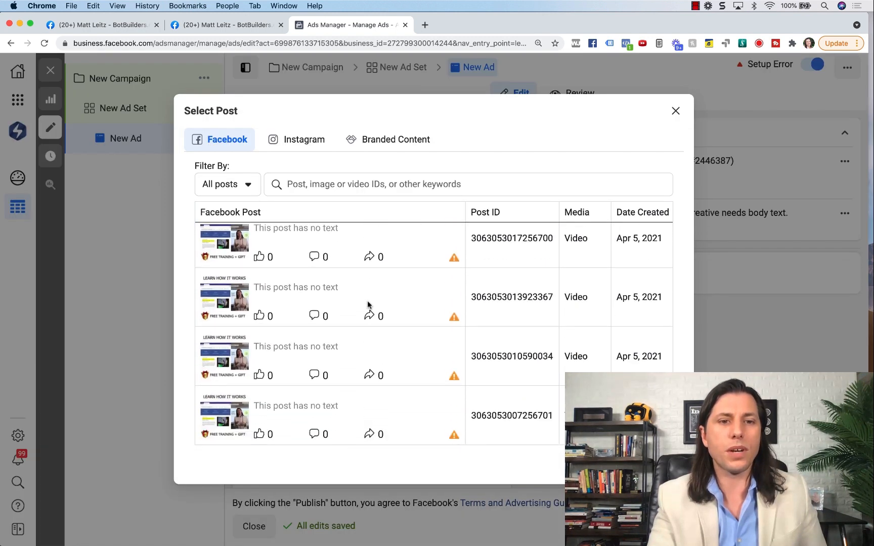
{"action": "scroll", "scroll_direction": "down", "scroll_amount": 3}
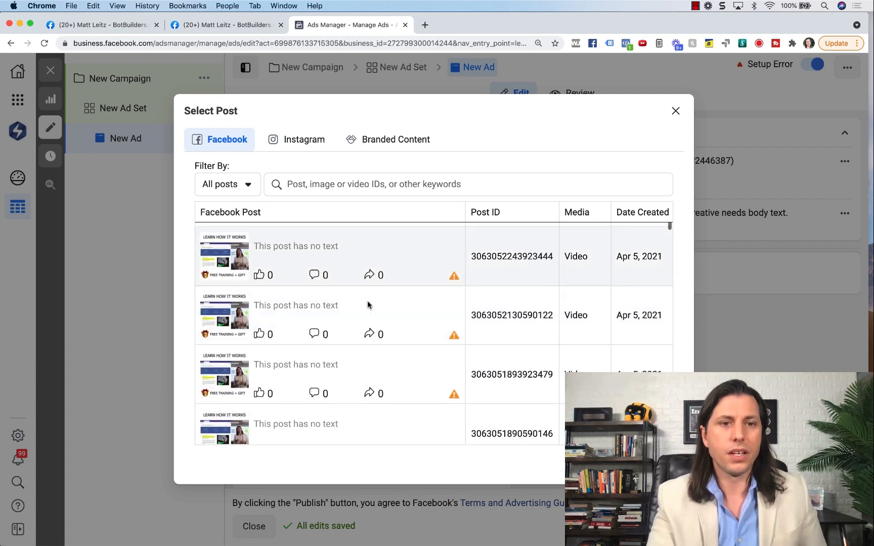
{"action": "scroll", "scroll_direction": "down", "scroll_amount": 3}
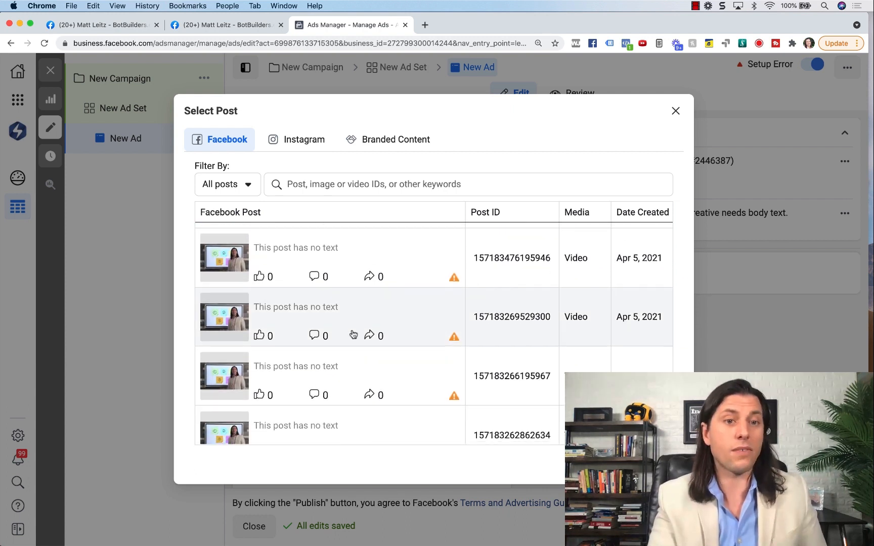
{"action": "scroll", "scroll_direction": "down", "scroll_amount": 3}
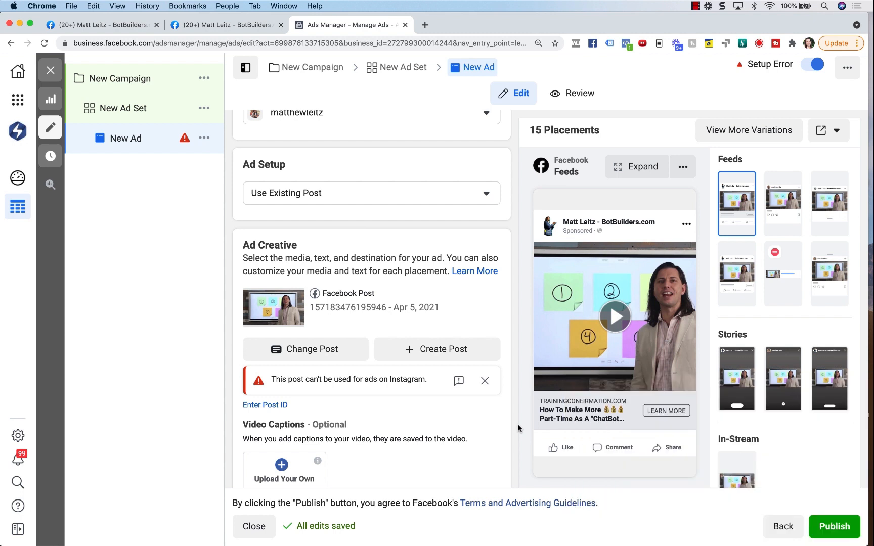
{"action": "mouse_move", "coordinate": [605, 464]}
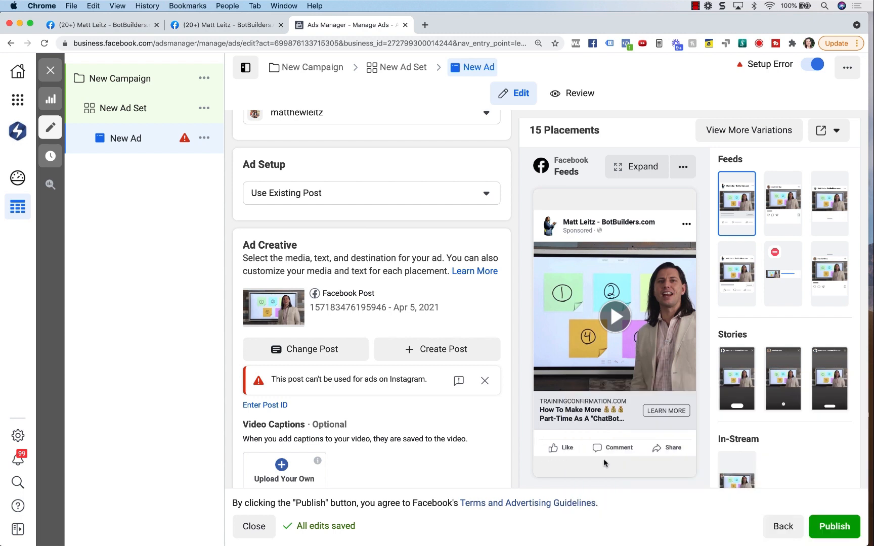
{"action": "mouse_move", "coordinate": [626, 463]}
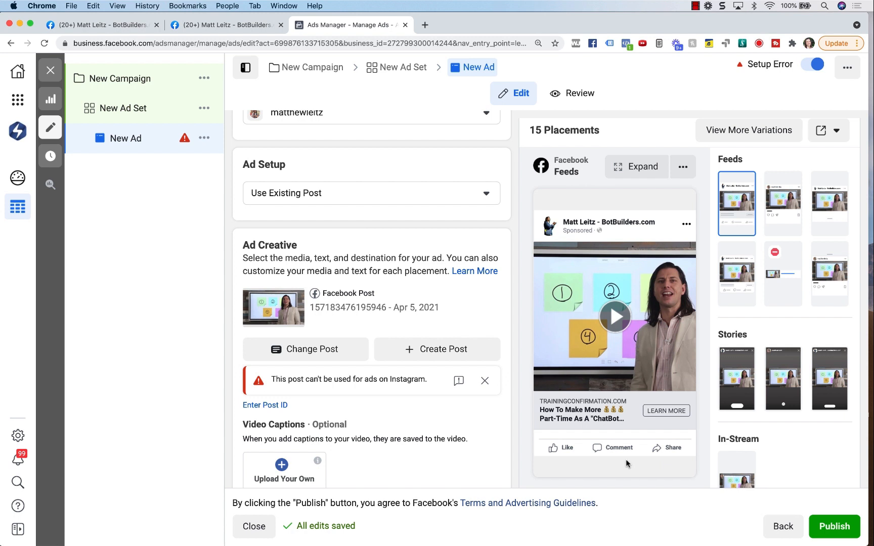
{"action": "mouse_move", "coordinate": [349, 297]}
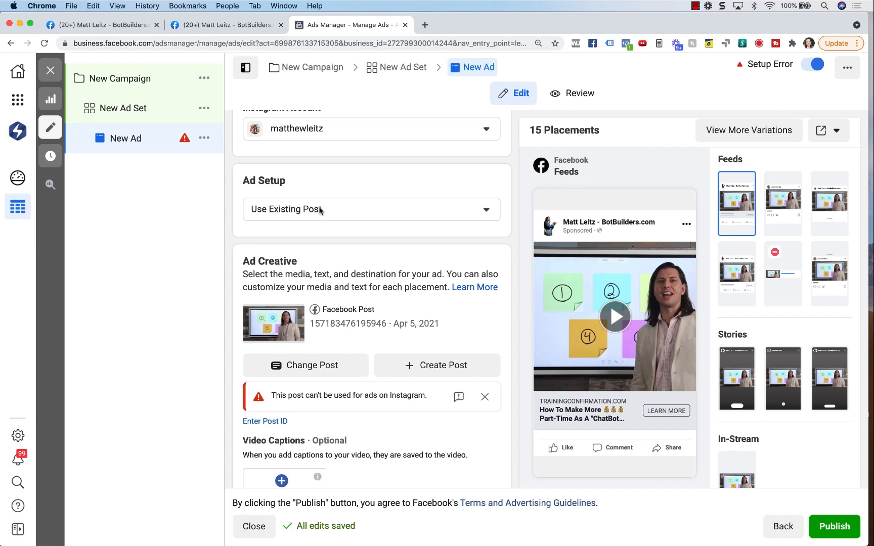
{"action": "left_click", "coordinate": [372, 209]}
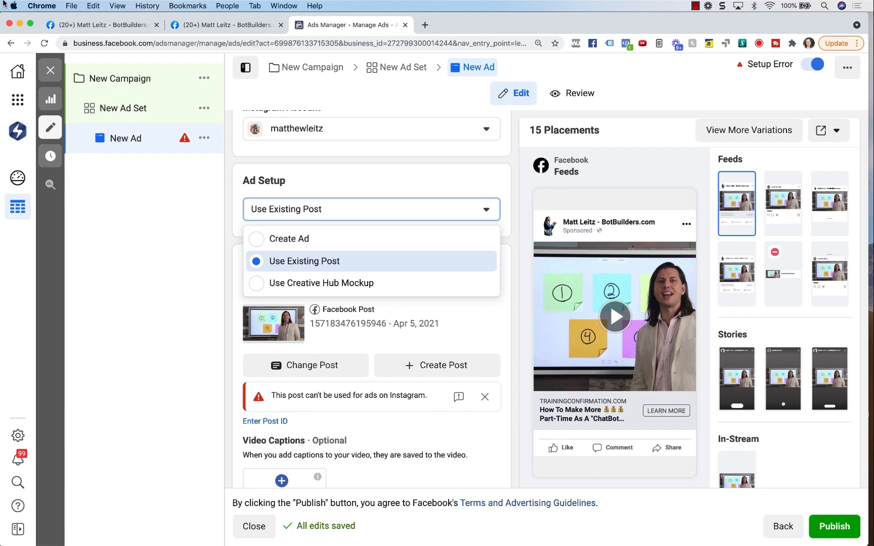
{"action": "left_click", "coordinate": [101, 24]}
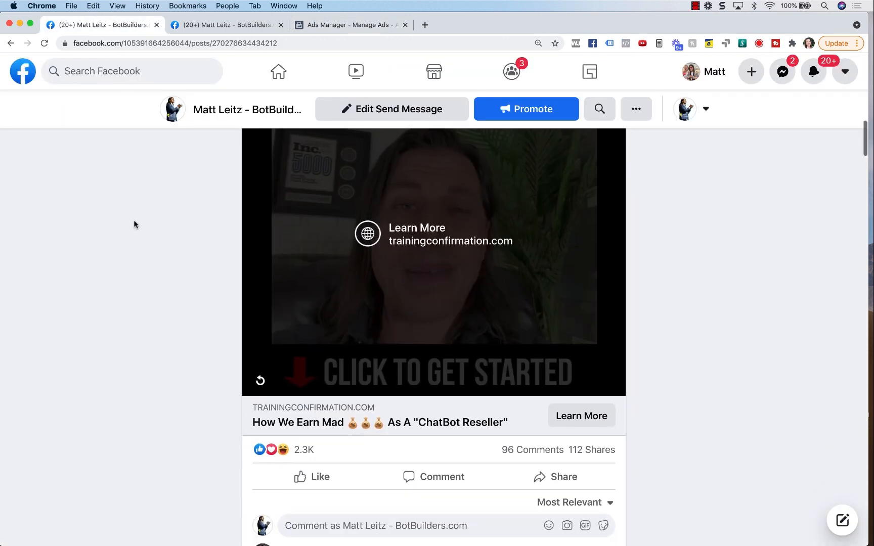
{"action": "mouse_move", "coordinate": [222, 453]}
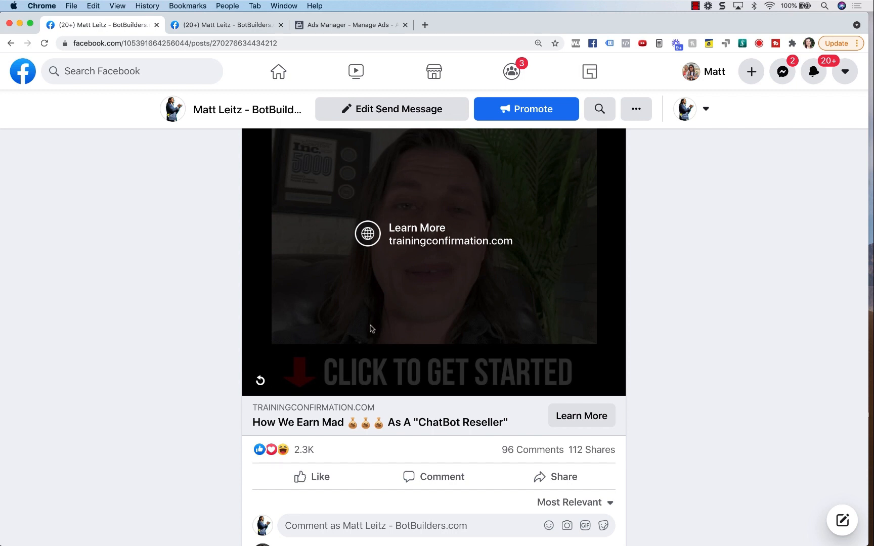
{"action": "left_click", "coordinate": [351, 25]}
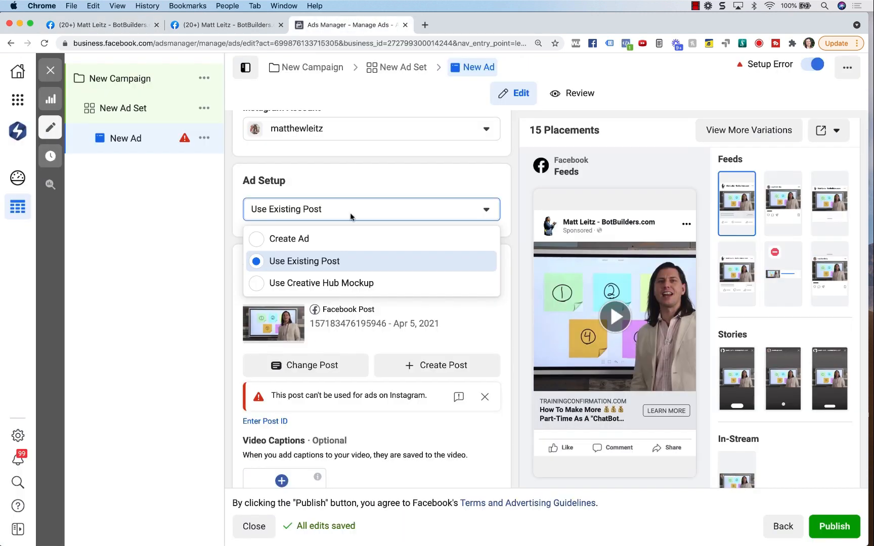
{"action": "mouse_move", "coordinate": [324, 277]}
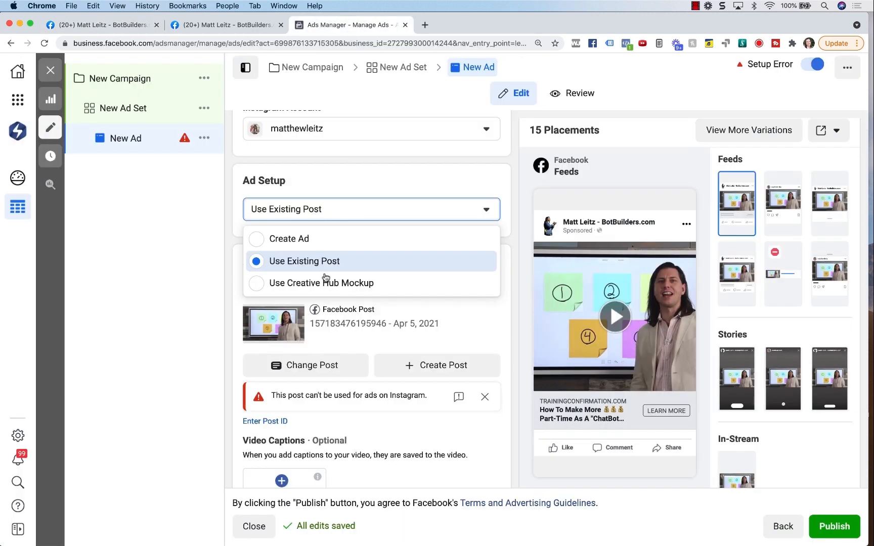